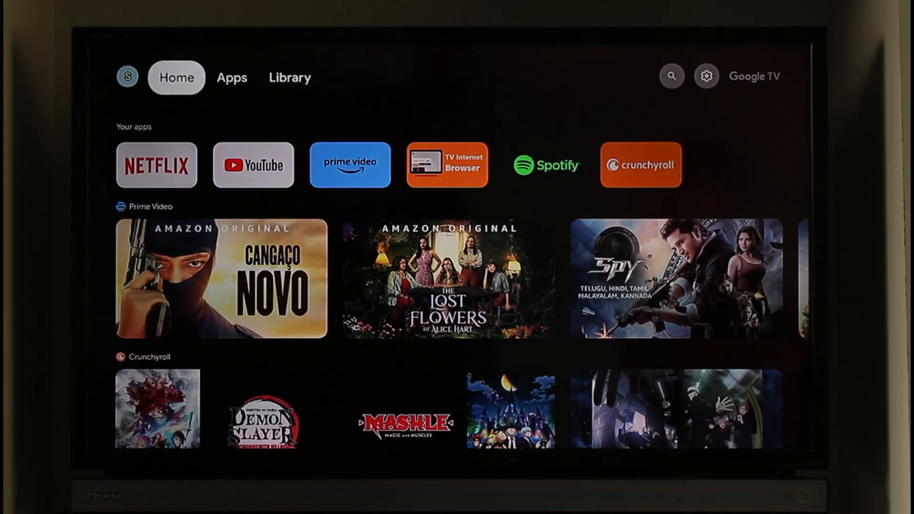
# Go from Home through the settings panel into Display and sound, showing 1080p 50Hz.
pyautogui.click(671, 76)
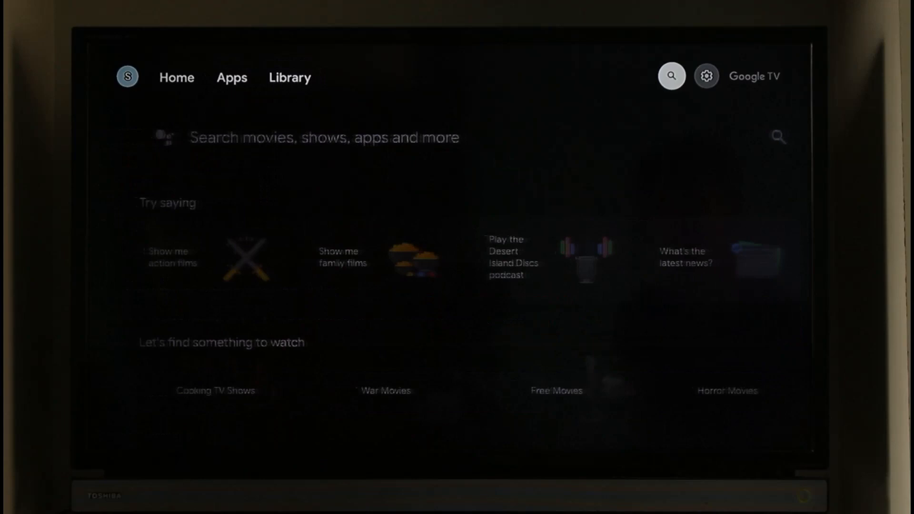
pyautogui.click(706, 76)
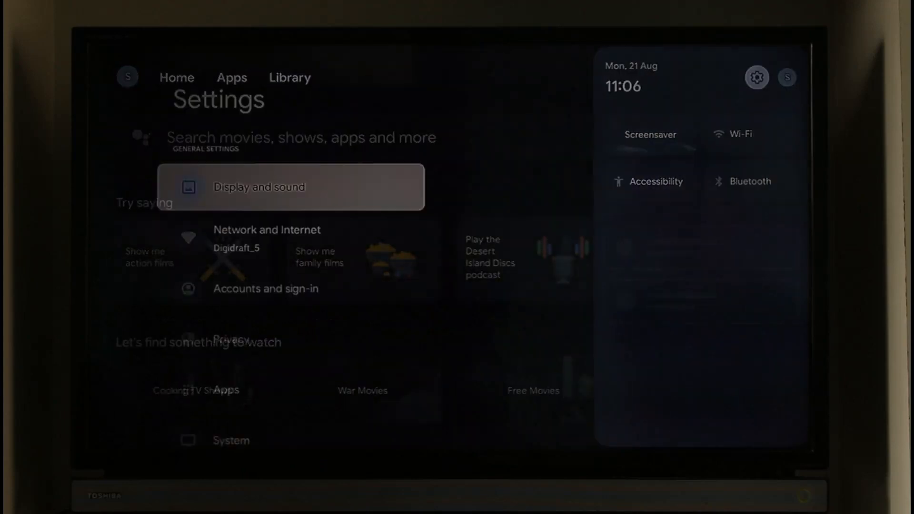
pyautogui.click(290, 186)
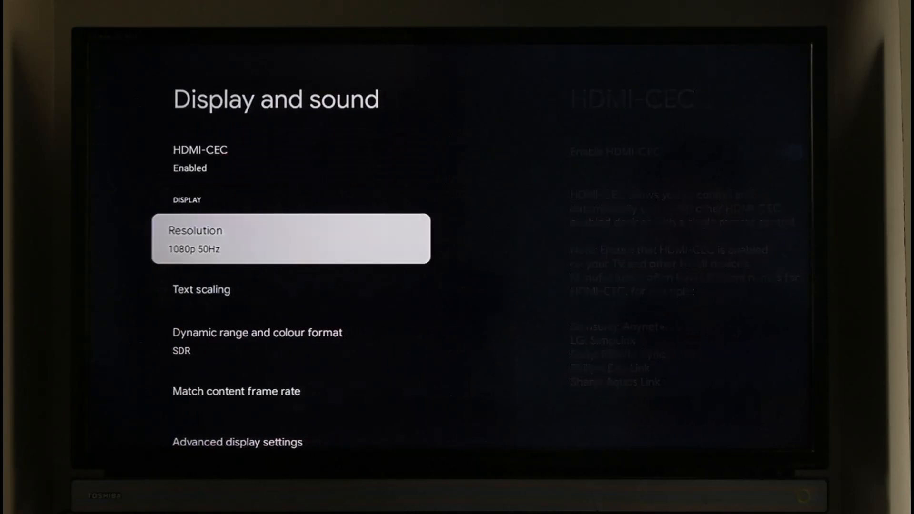
# Switch the output resolution from the Resolution list to 720p 60Hz.
pyautogui.click(291, 239)
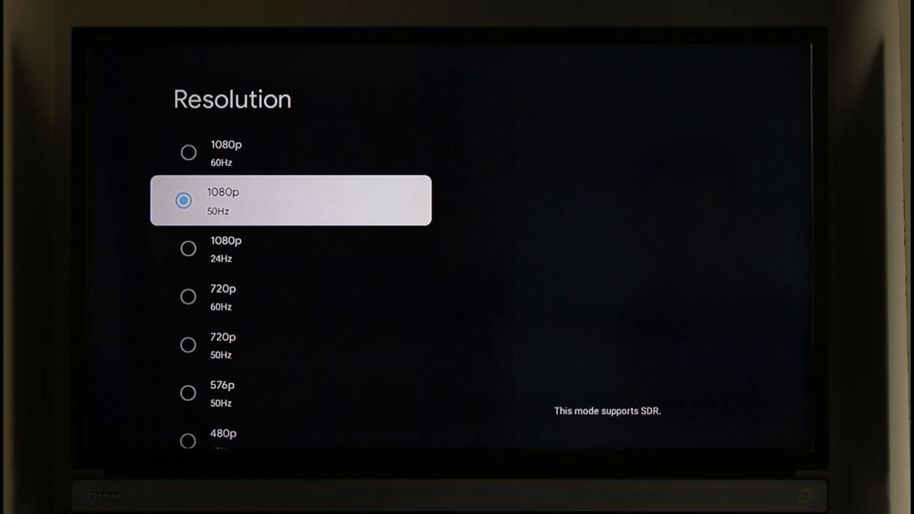
pyautogui.press('up')
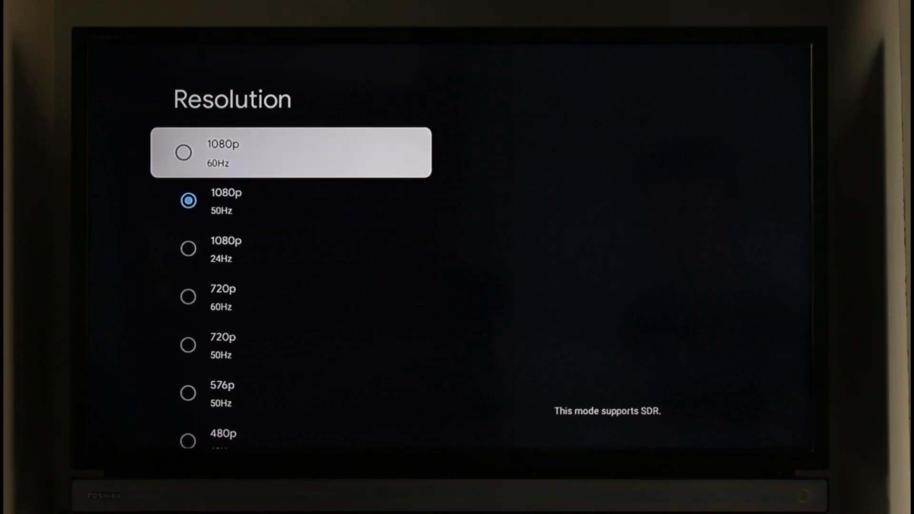
pyautogui.scroll(-3)
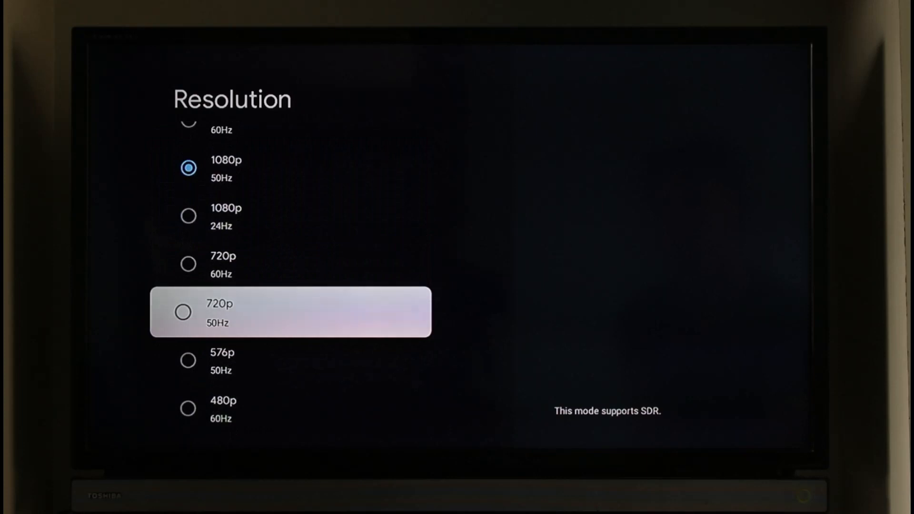
pyautogui.click(187, 264)
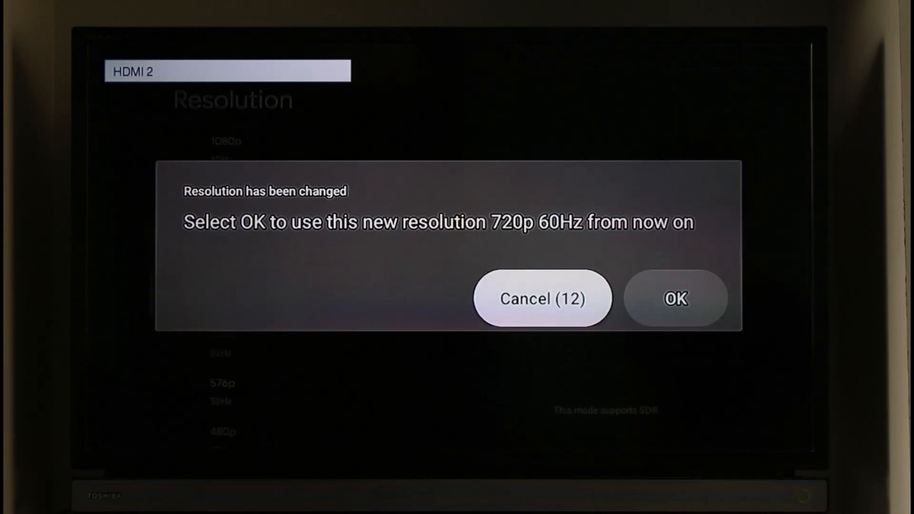
# Cancel the 720p 60Hz change and browse the Resolution list, leaving 1080p 50Hz active.
pyautogui.click(542, 298)
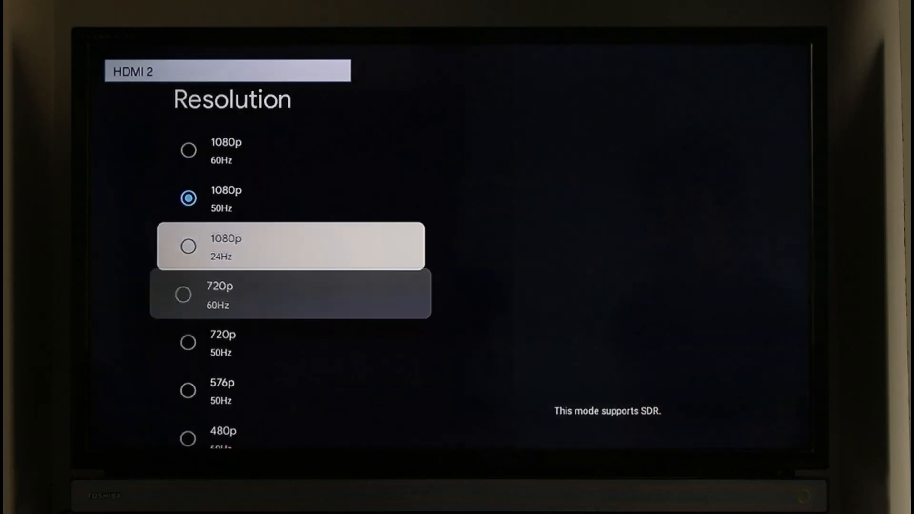
pyautogui.press('up')
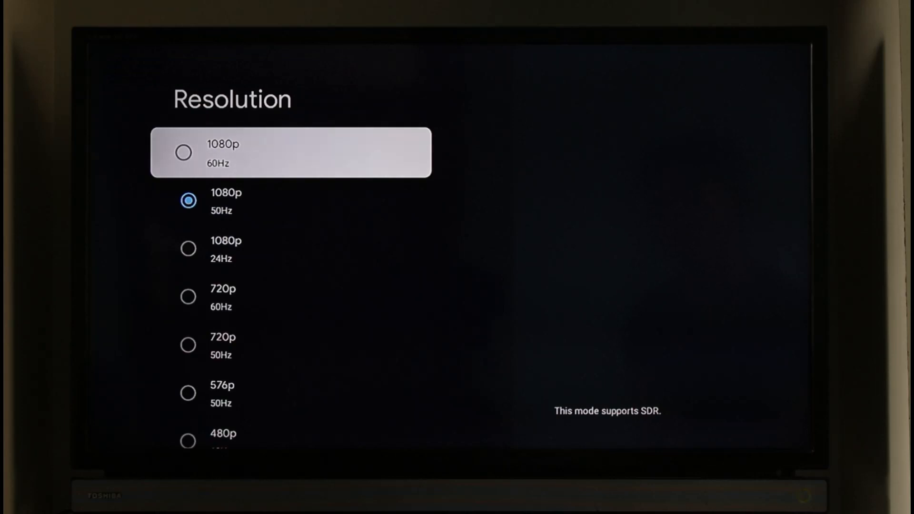
pyautogui.scroll(-3)
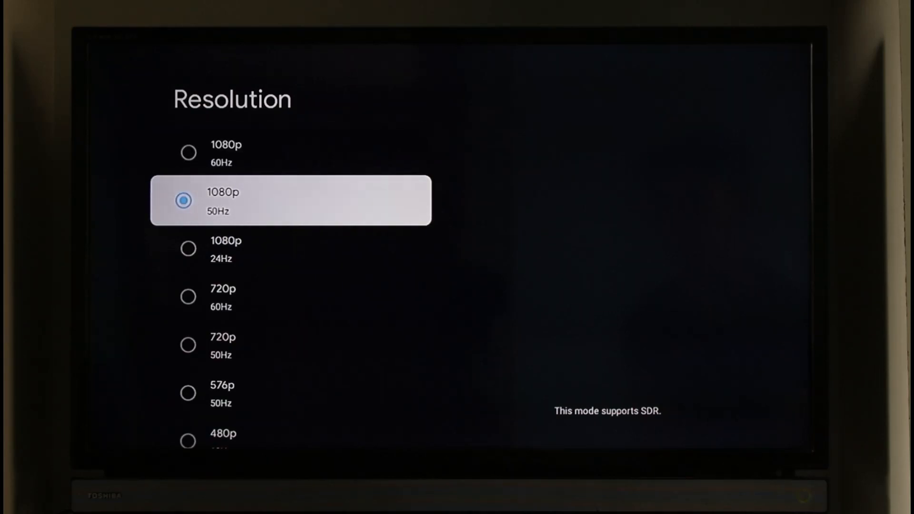
pyautogui.scroll(-3)
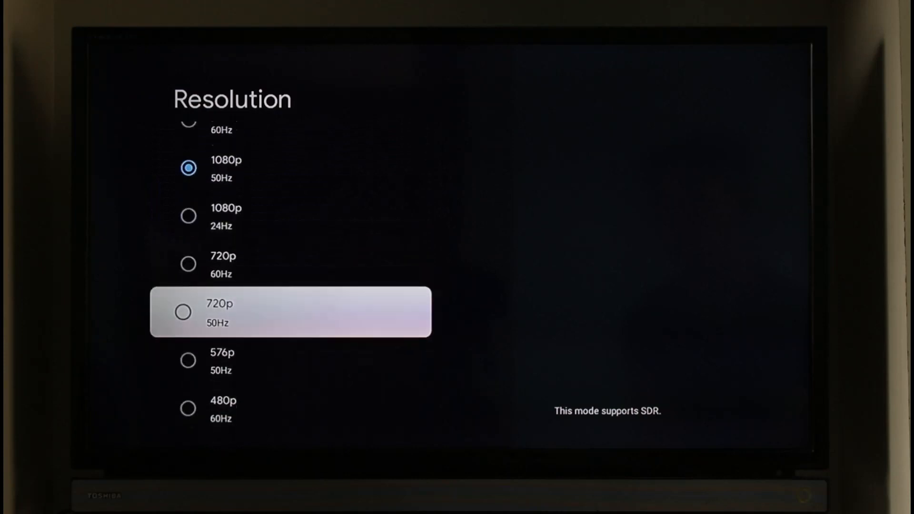